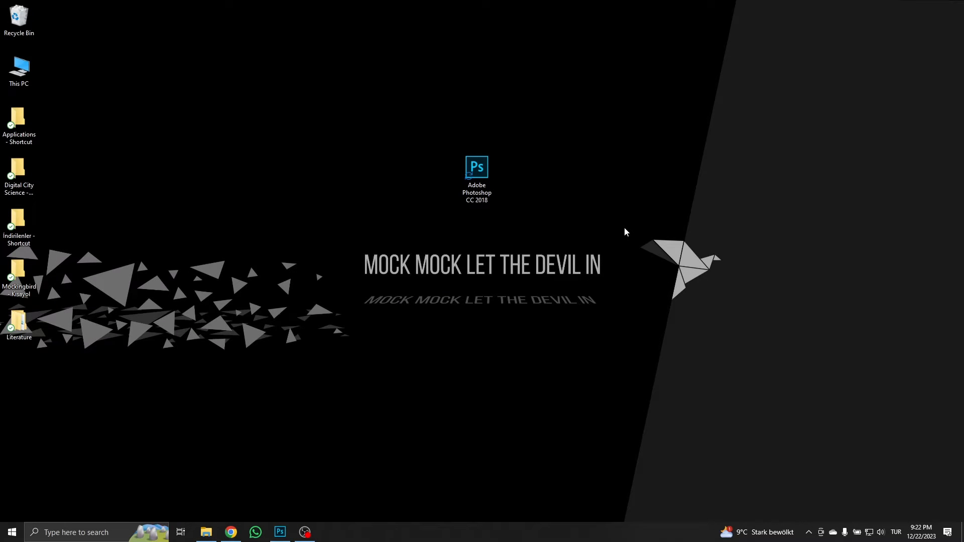
{"action": "mouse_move", "coordinate": [618, 216]}
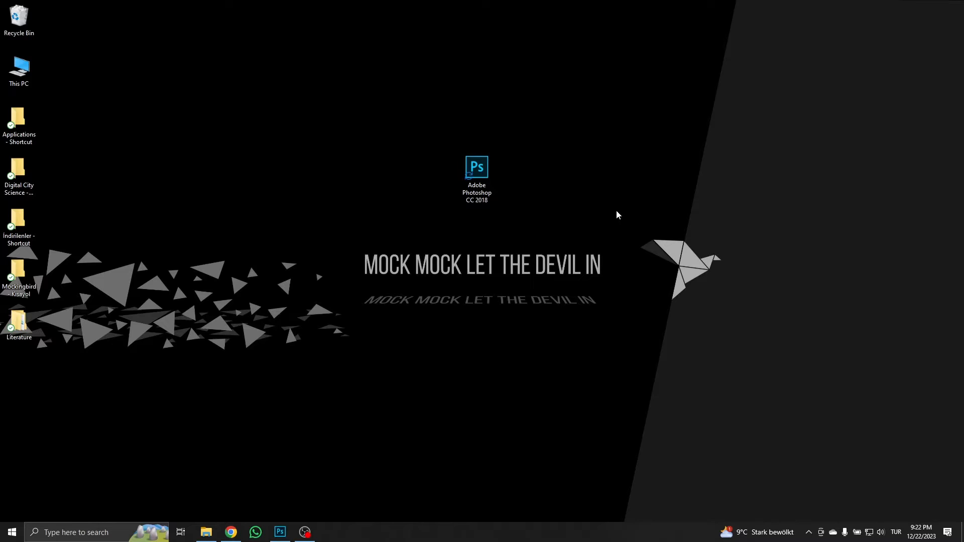
{"action": "mouse_move", "coordinate": [619, 219]}
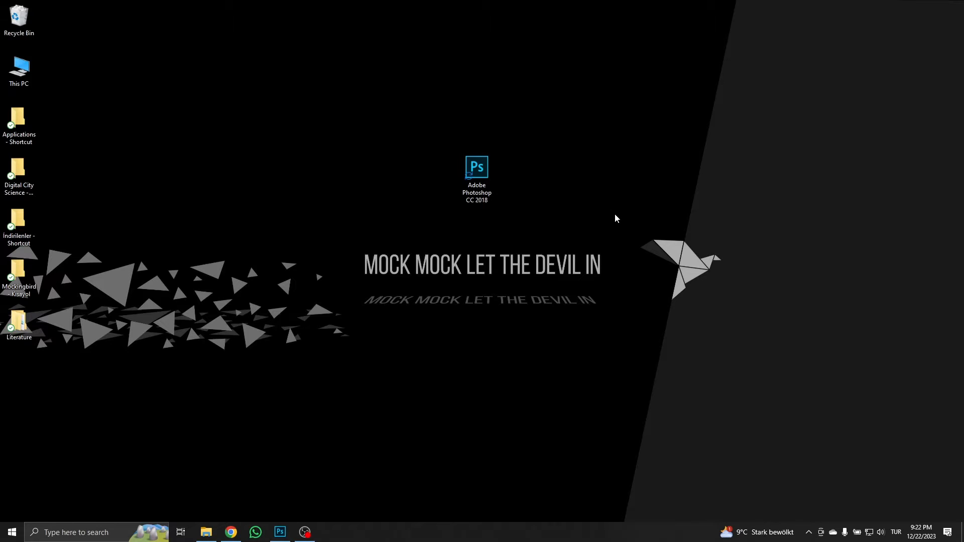
Schedule Reset Preferences On Quit in General preferences, then begin quitting Photoshop
{"action": "double_click", "coordinate": [475, 167]}
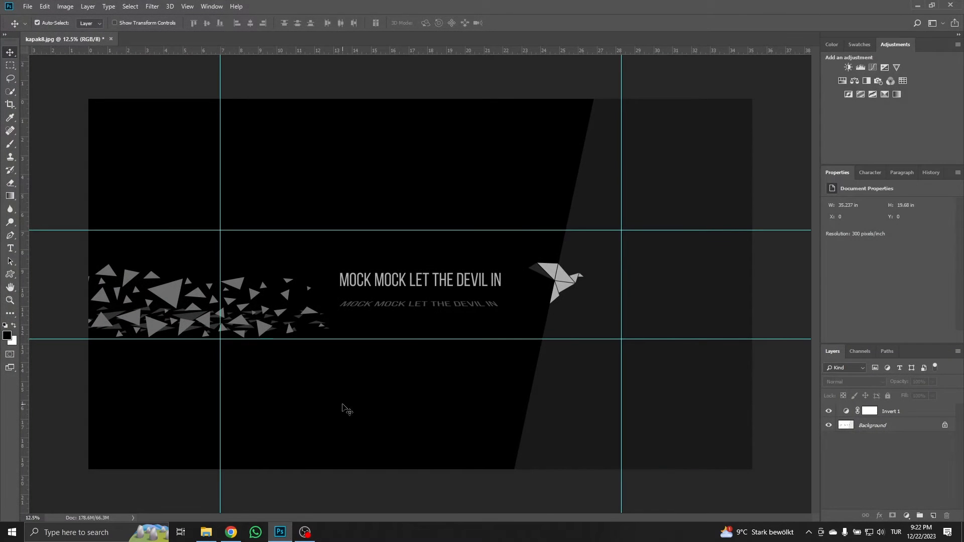
{"action": "mouse_move", "coordinate": [134, 124]}
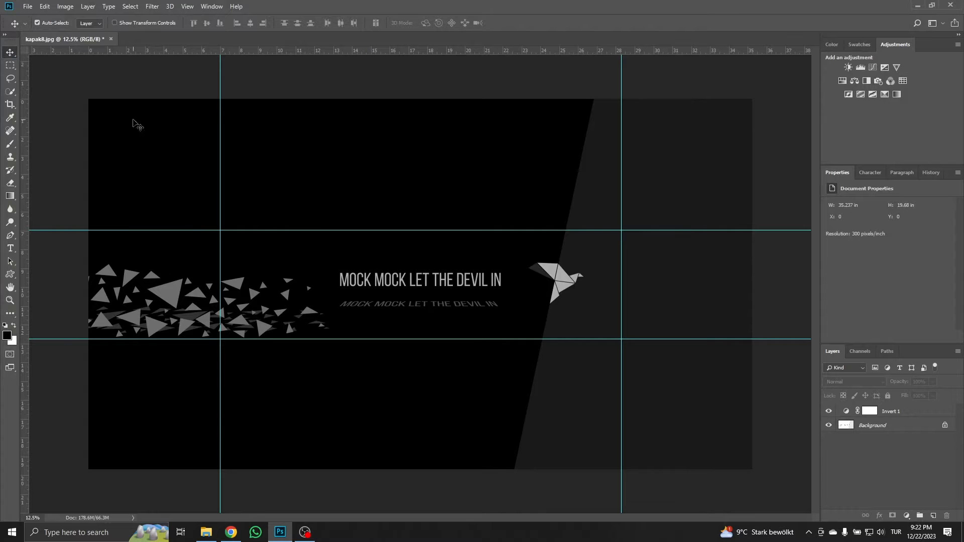
{"action": "left_click", "coordinate": [43, 6]}
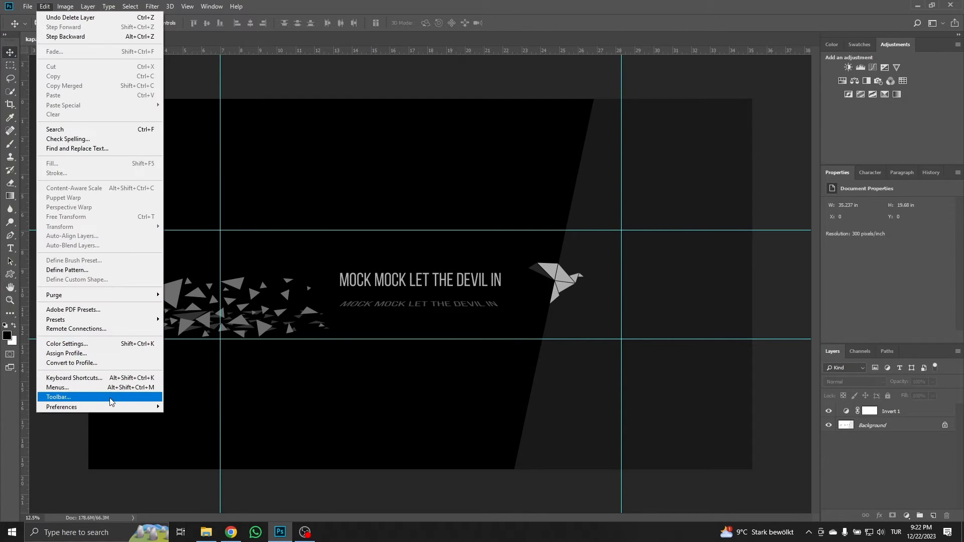
{"action": "mouse_move", "coordinate": [60, 406]}
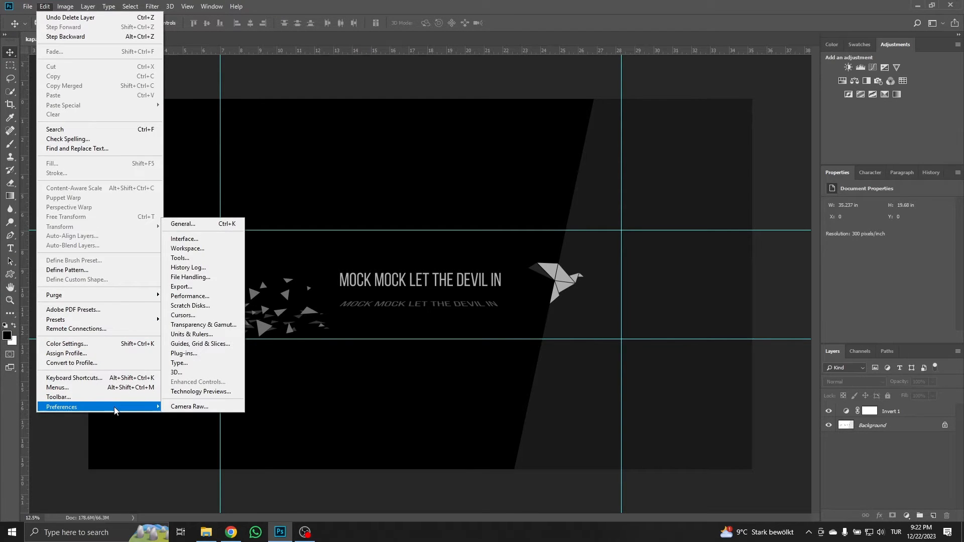
{"action": "mouse_move", "coordinate": [209, 228]}
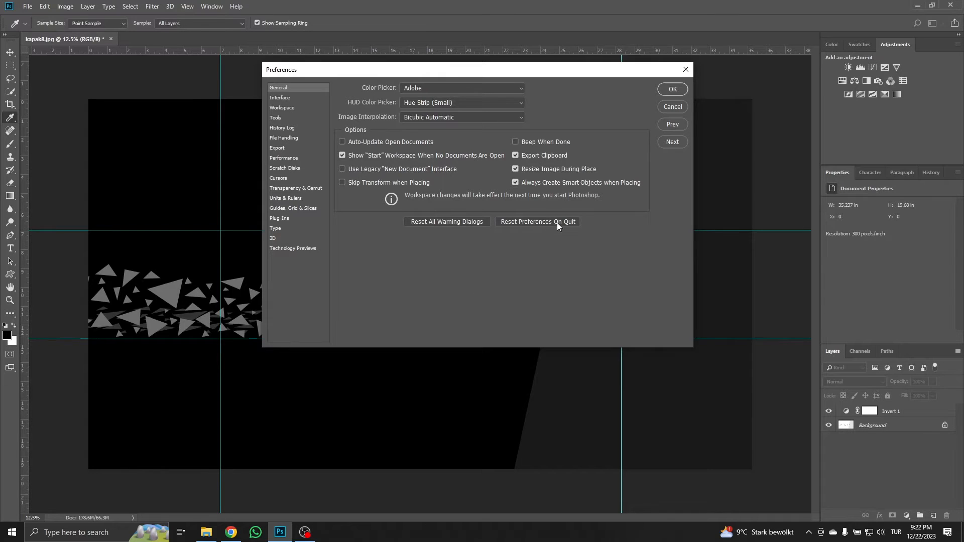
{"action": "mouse_move", "coordinate": [560, 235]}
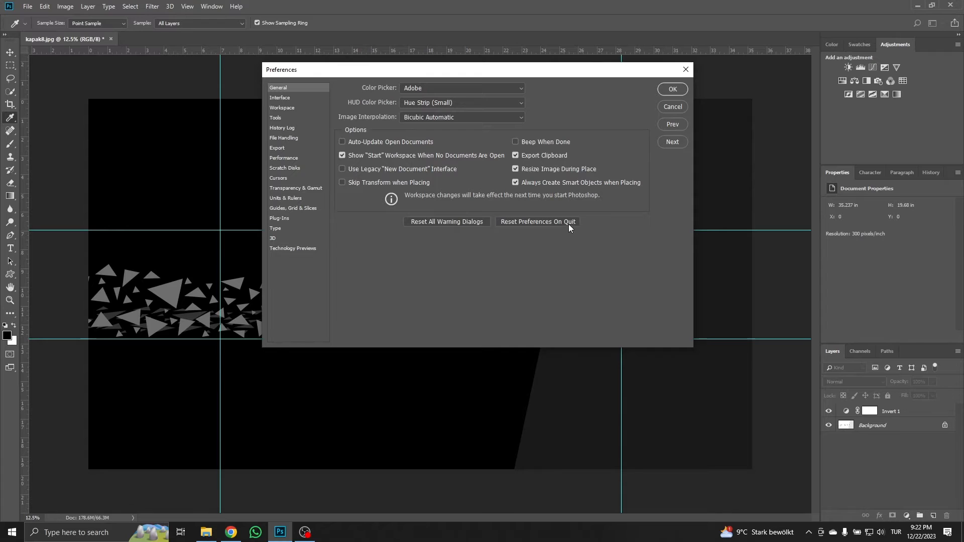
{"action": "left_click", "coordinate": [536, 221]}
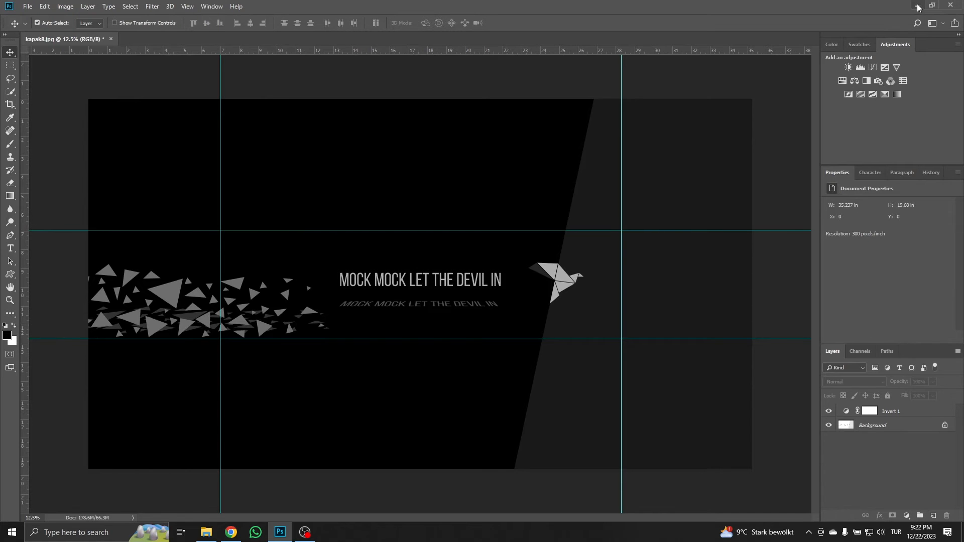
{"action": "left_click", "coordinate": [948, 5]}
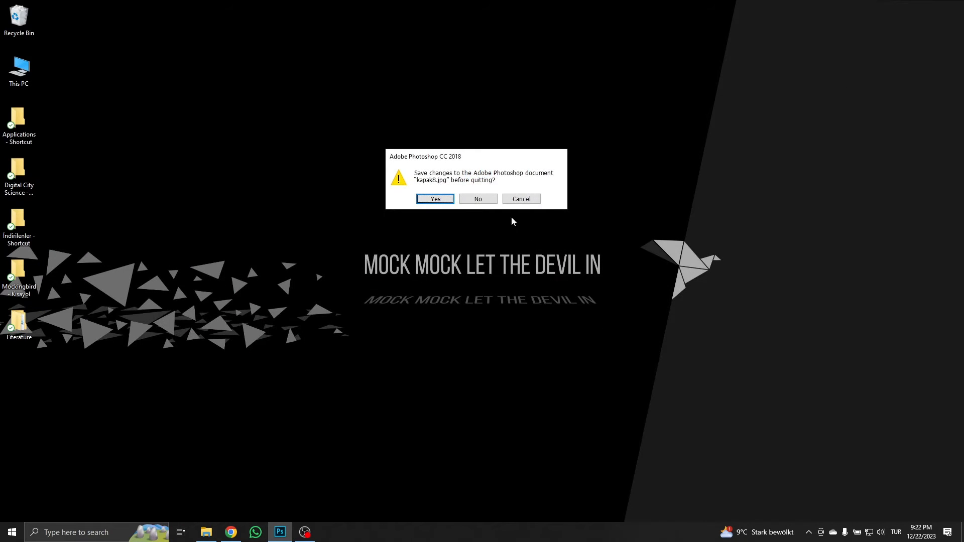
Answer the save prompt for kapak8.jpg so Photoshop finishes quitting to the desktop
{"action": "left_click", "coordinate": [477, 199]}
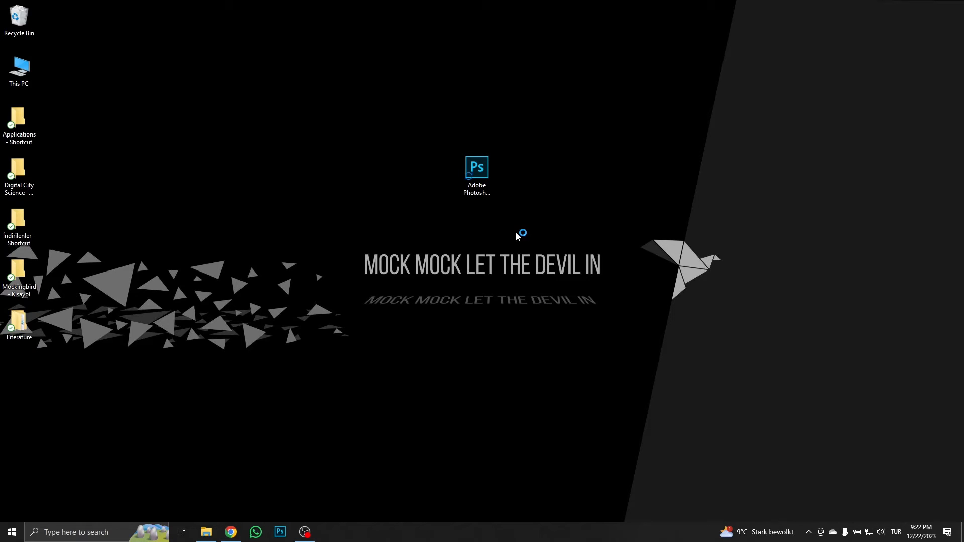
{"action": "mouse_move", "coordinate": [515, 225]}
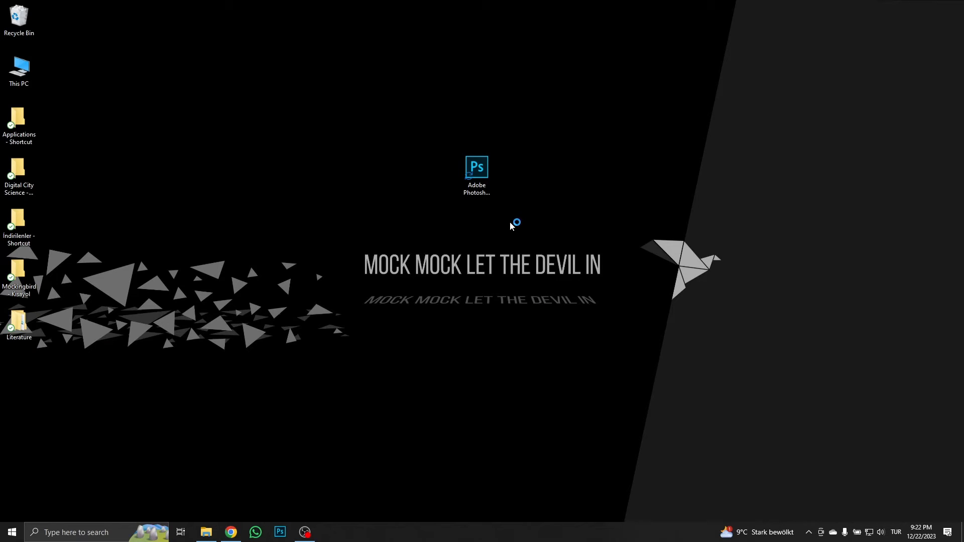
{"action": "mouse_move", "coordinate": [526, 225]}
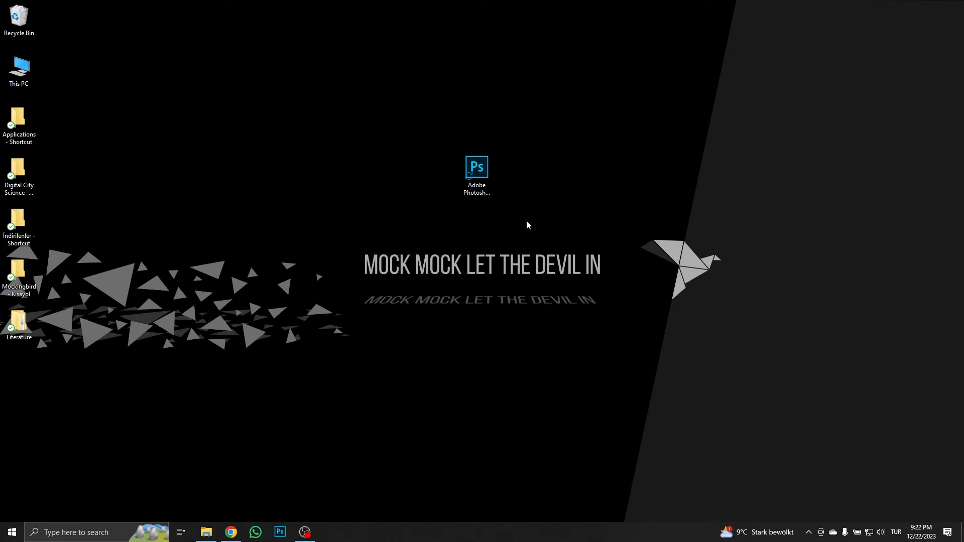
{"action": "left_click", "coordinate": [476, 176]}
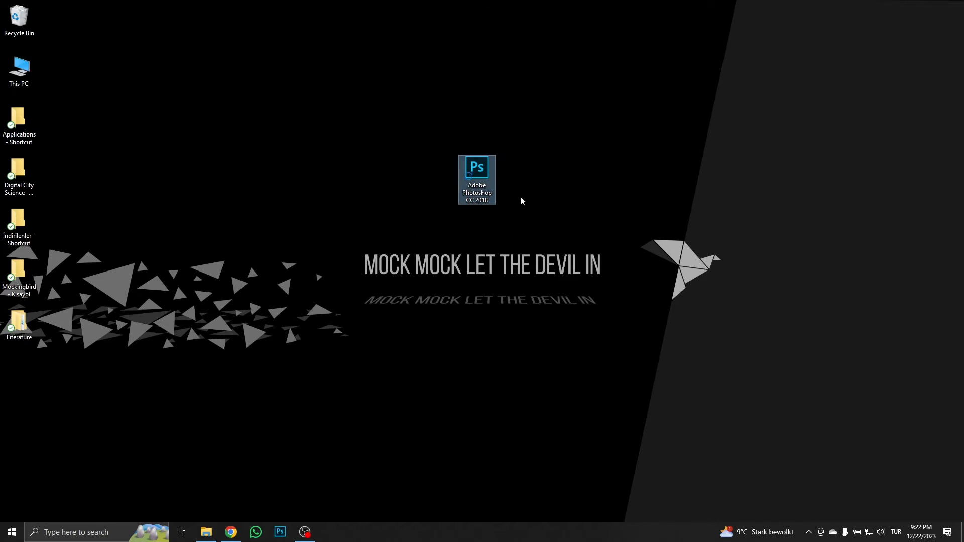
Relaunch Photoshop from its desktop shortcut and answer the Delete Settings File prompt
{"action": "right_click", "coordinate": [476, 179]}
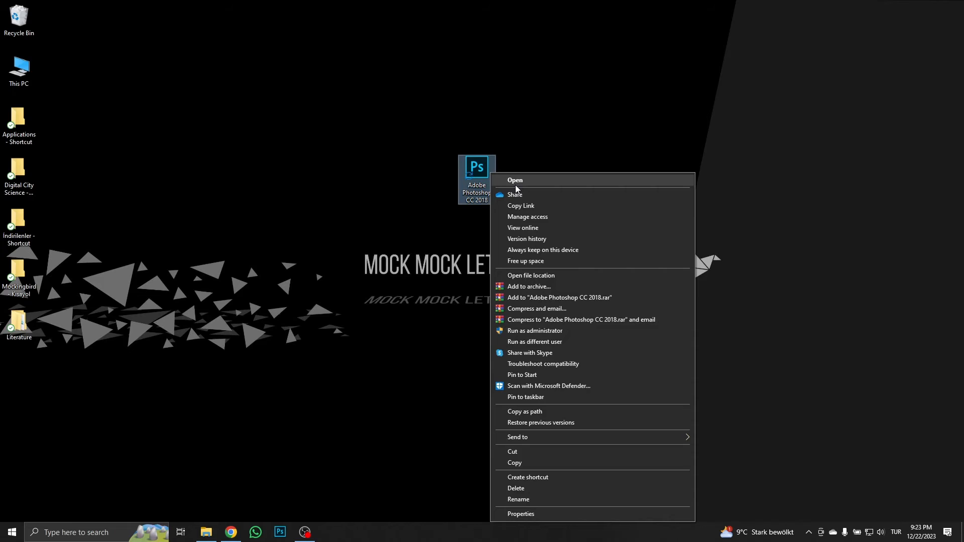
{"action": "mouse_move", "coordinate": [522, 186]}
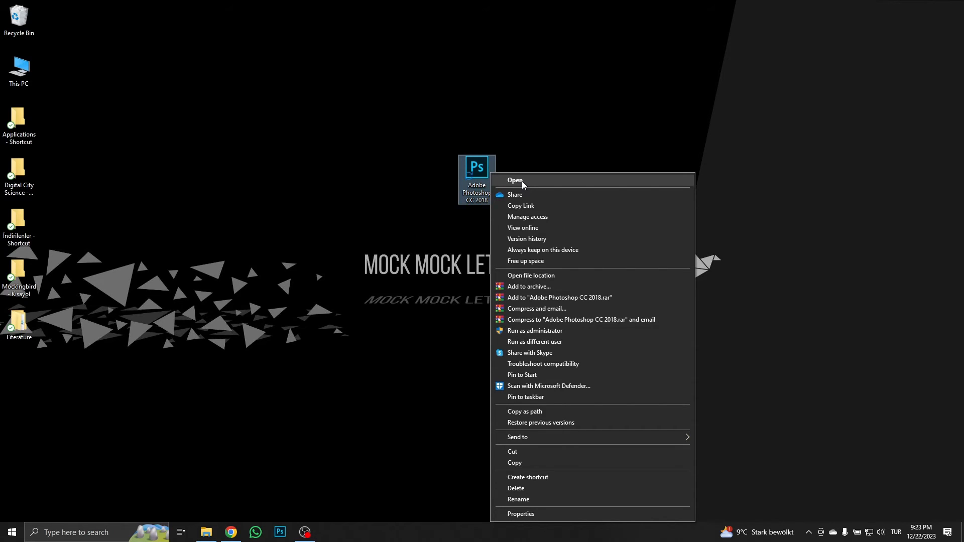
{"action": "left_click", "coordinate": [515, 181]}
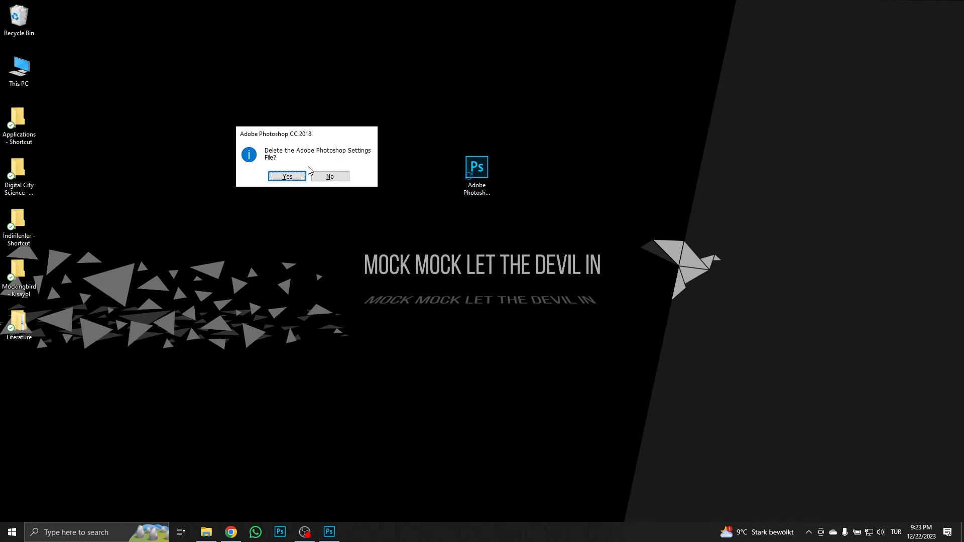
{"action": "mouse_move", "coordinate": [313, 165]}
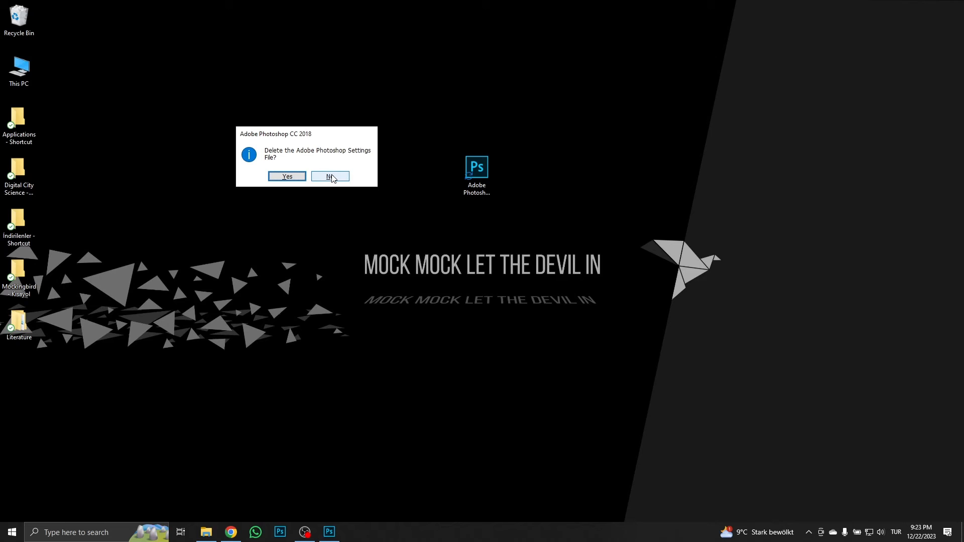
{"action": "left_click", "coordinate": [330, 176]}
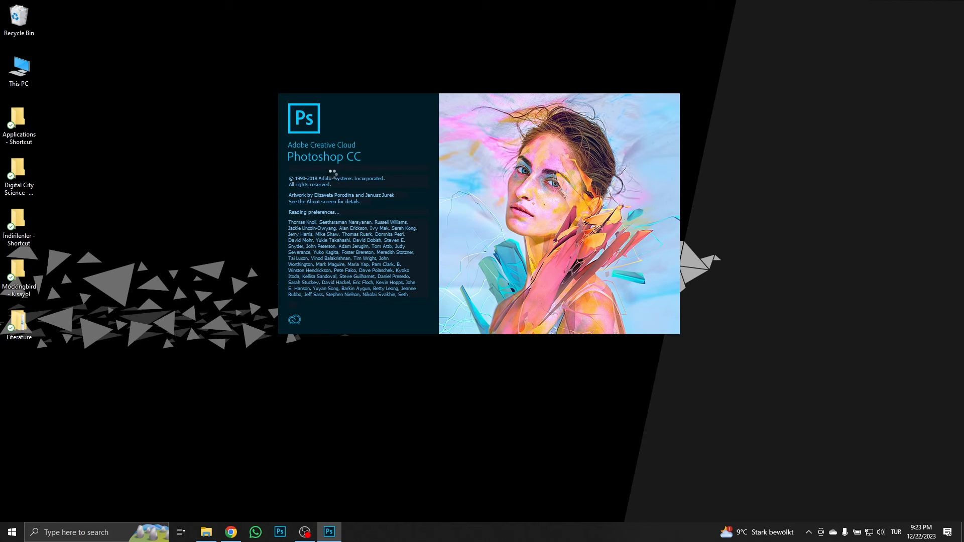
{"action": "mouse_move", "coordinate": [757, 216]}
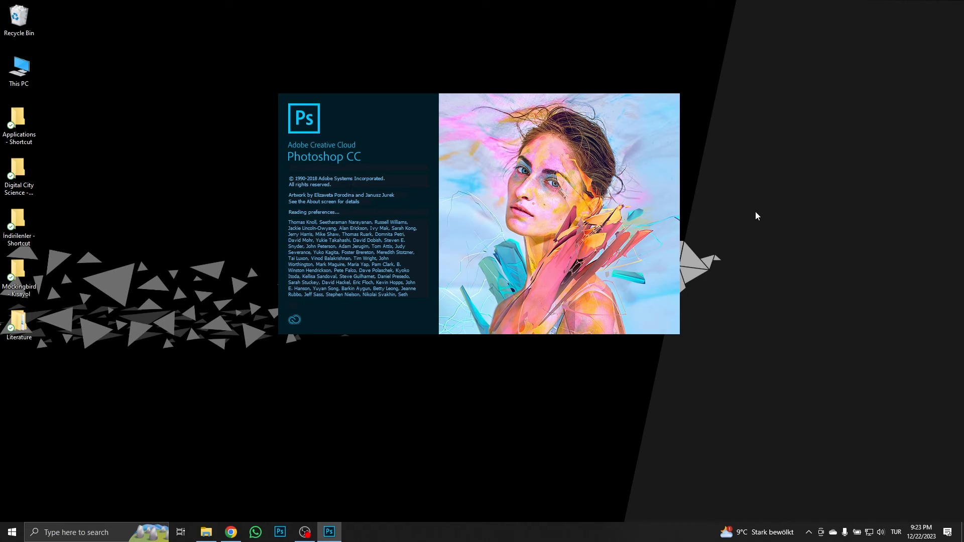